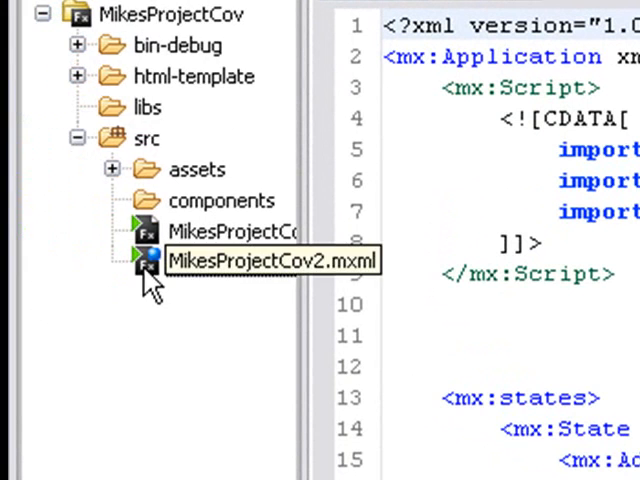
mouse_move(296, 144)
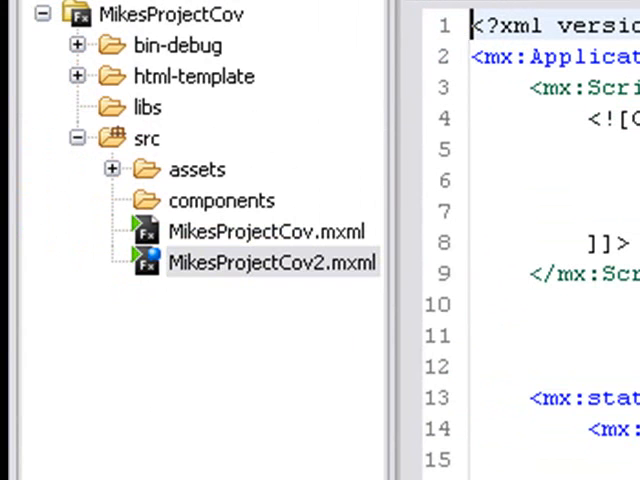
mouse_move(416, 48)
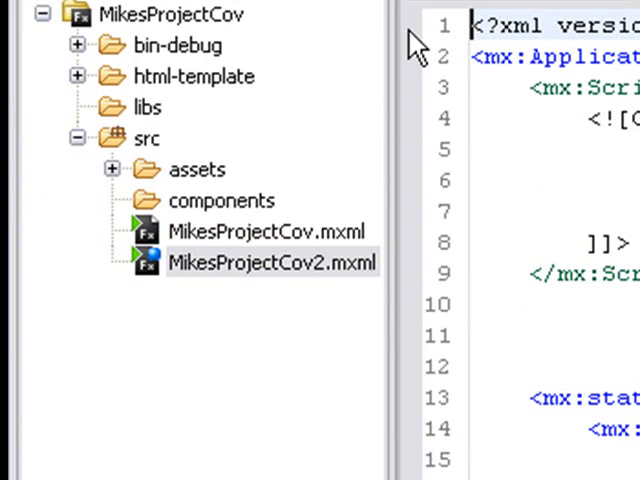
View MikesProjectCov2.mxml in Design mode, scrolling to the Updates/Announcements text area.
double_click(272, 262)
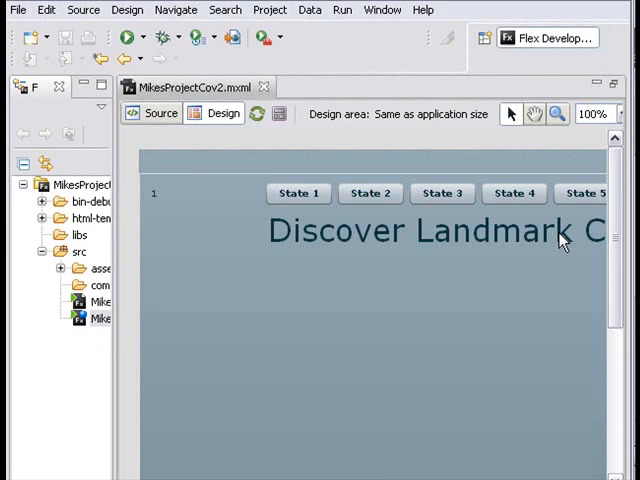
scroll(down, 3)
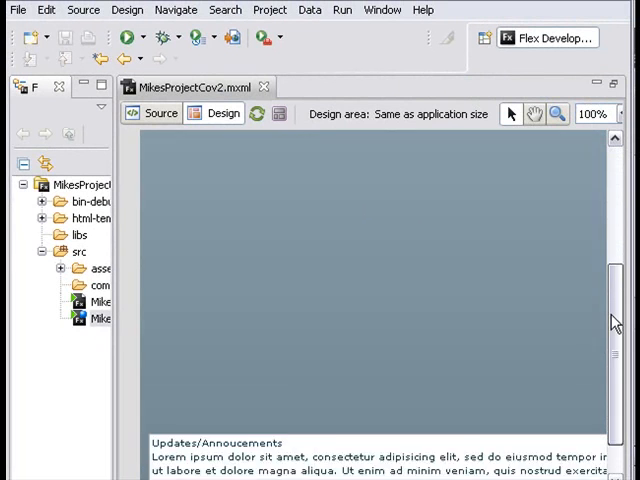
scroll(up, 3)
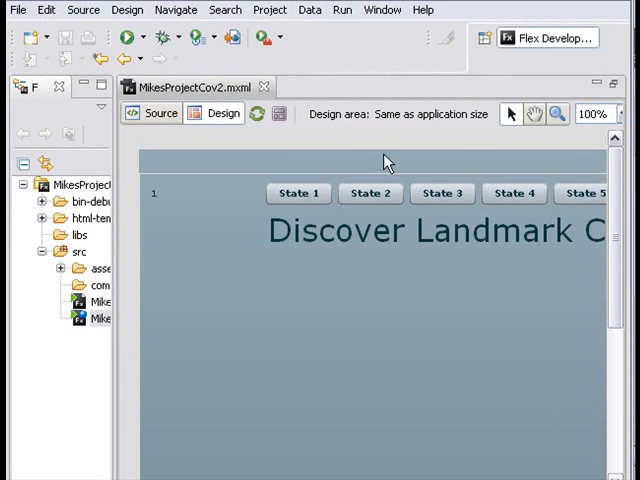
mouse_move(456, 130)
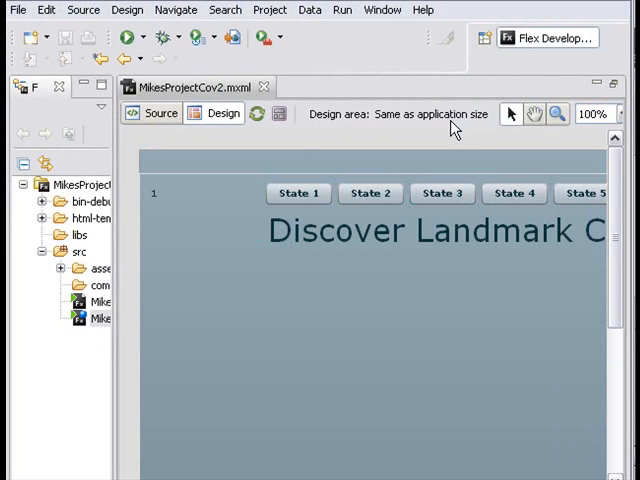
scroll(down, 3)
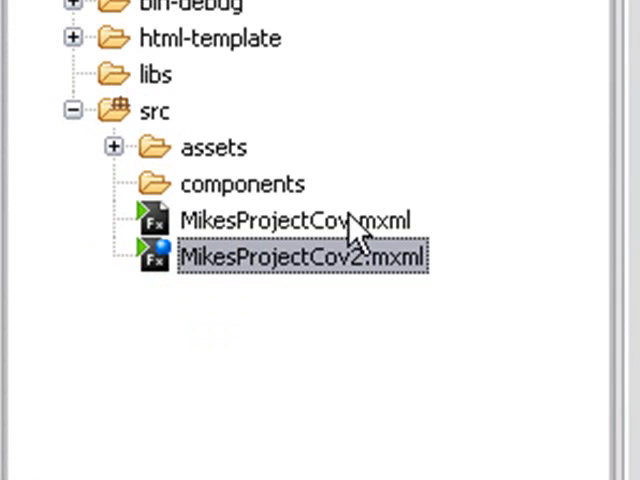
mouse_move(336, 184)
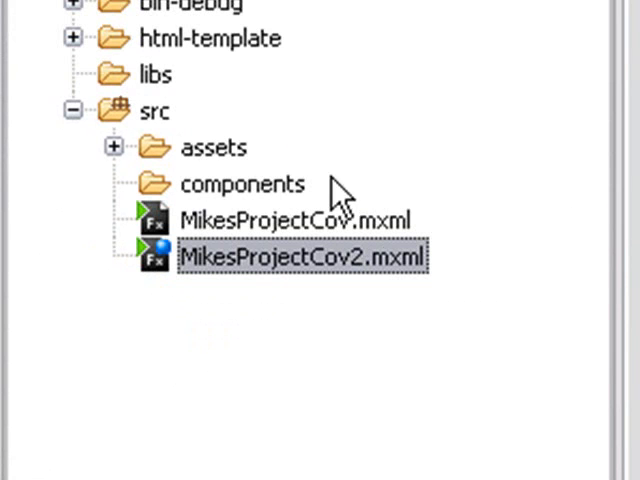
Show the New file choices for the components folder in Flex Navigator.
right_click(240, 184)
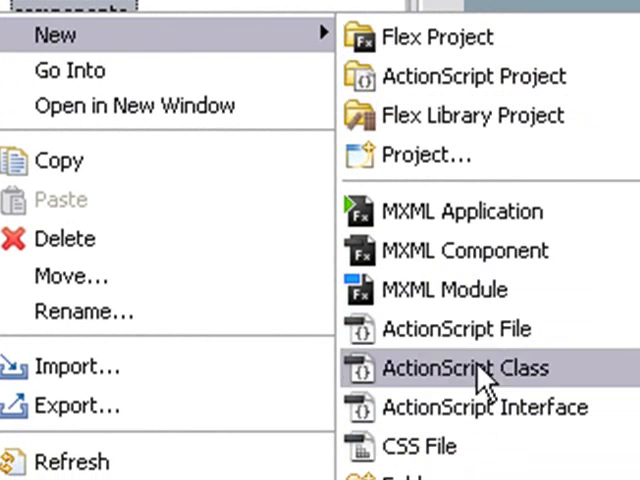
mouse_move(476, 252)
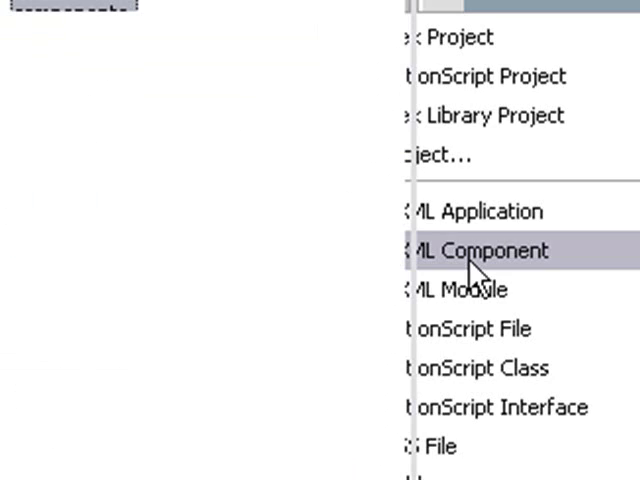
Create MXML component state01Comp based on Canvas, 400 by 300, in components.
click(476, 250)
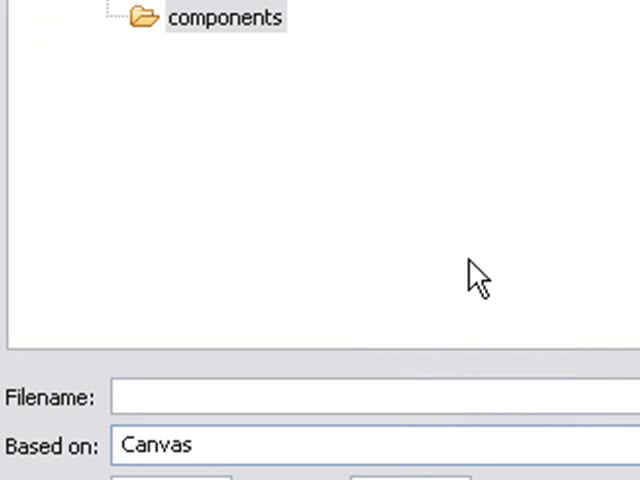
mouse_move(476, 276)
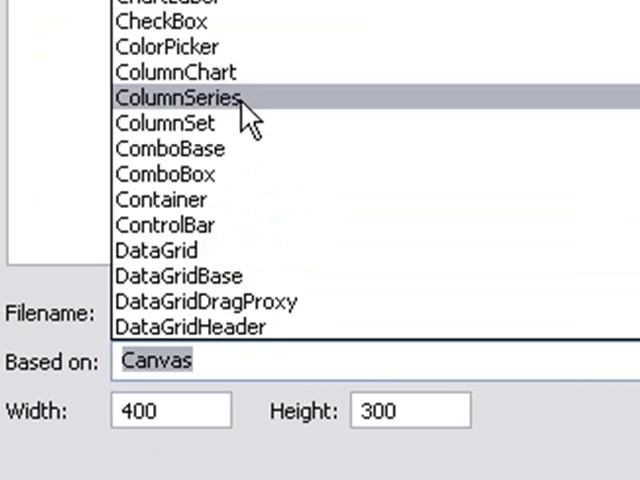
scroll(down, 3)
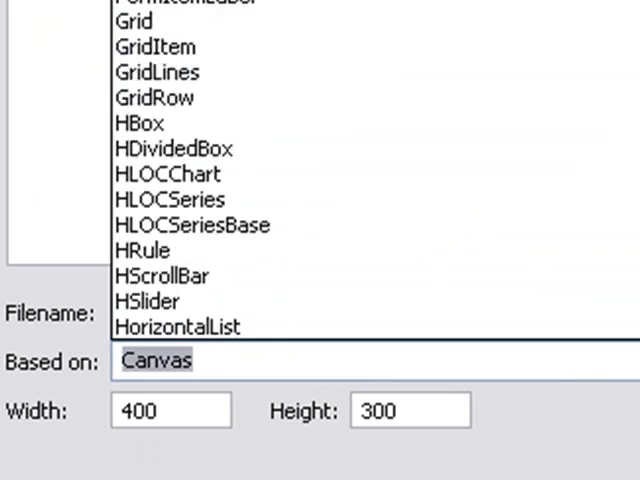
scroll(down, 3)
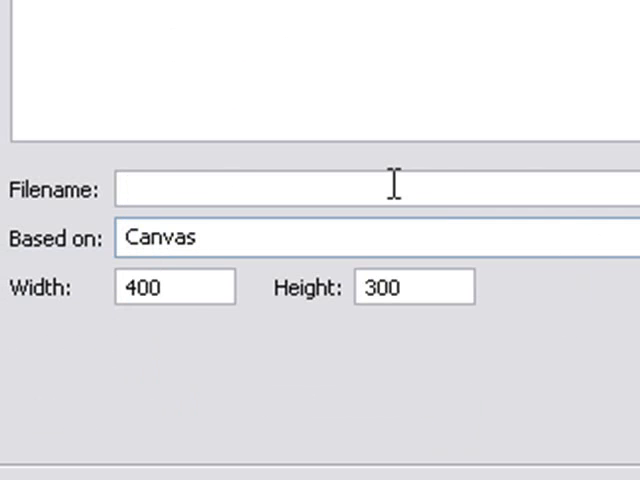
text(state)
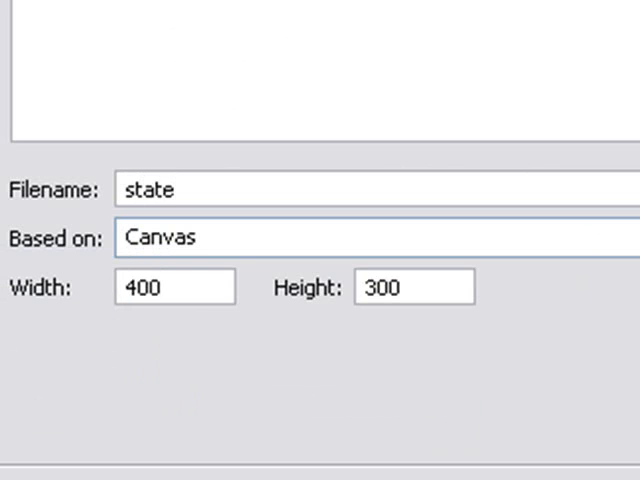
text(01)
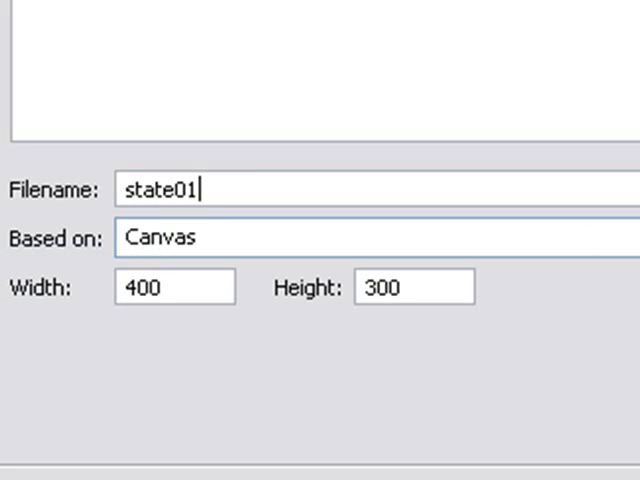
text(Comp)
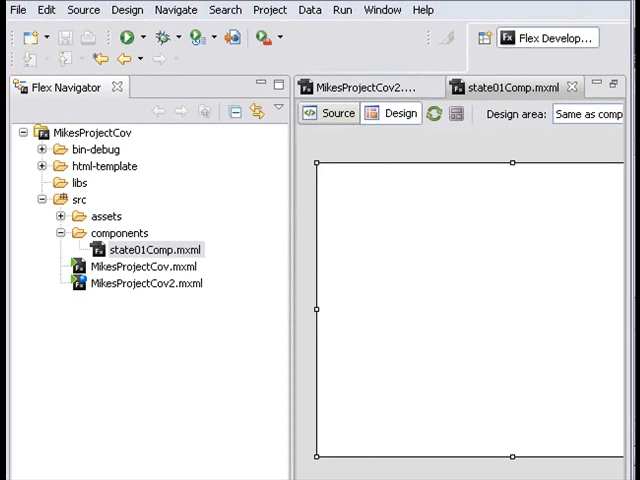
mouse_move(198, 122)
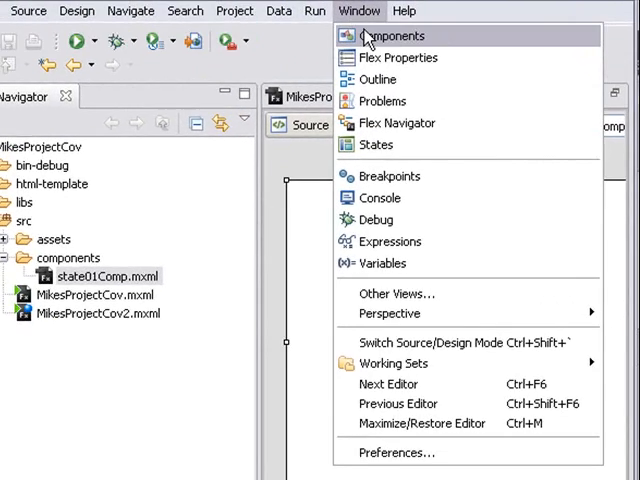
Place two Image controls on the state01Comp canvas, one left and one right.
click(396, 36)
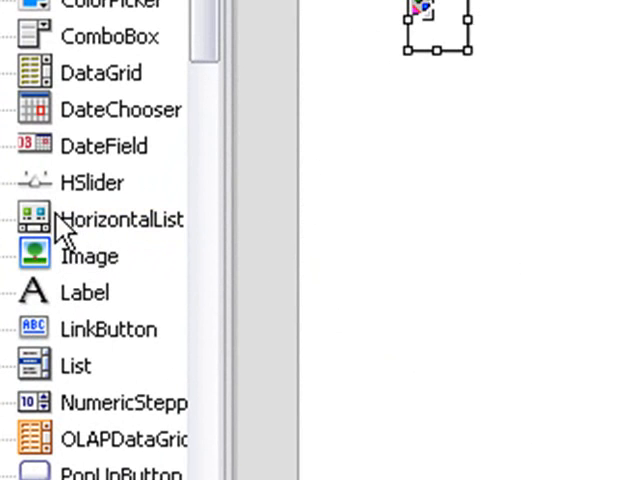
click(90, 256)
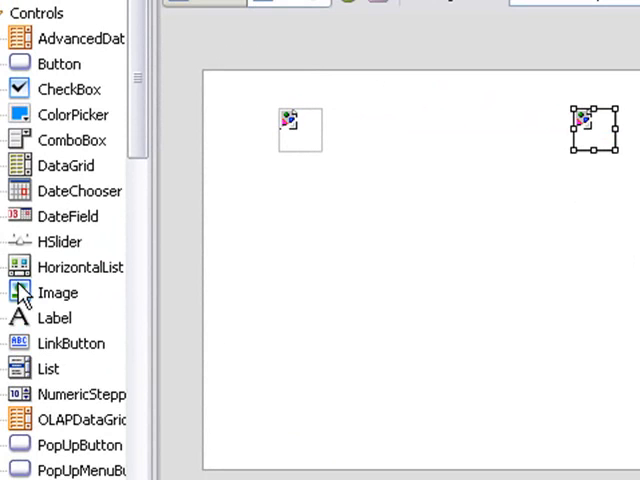
scroll(down, 3)
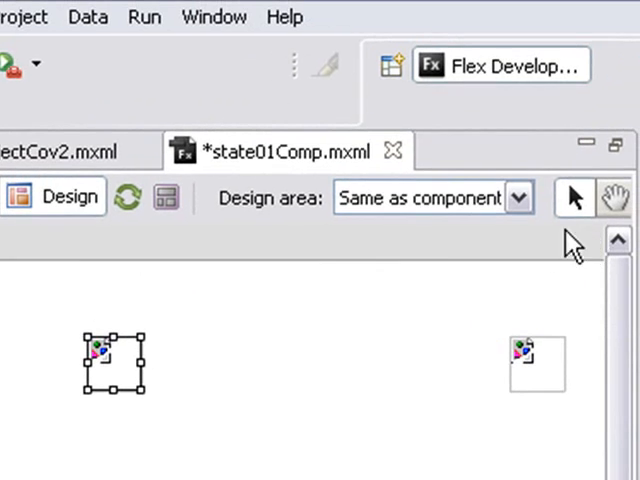
mouse_move(300, 424)
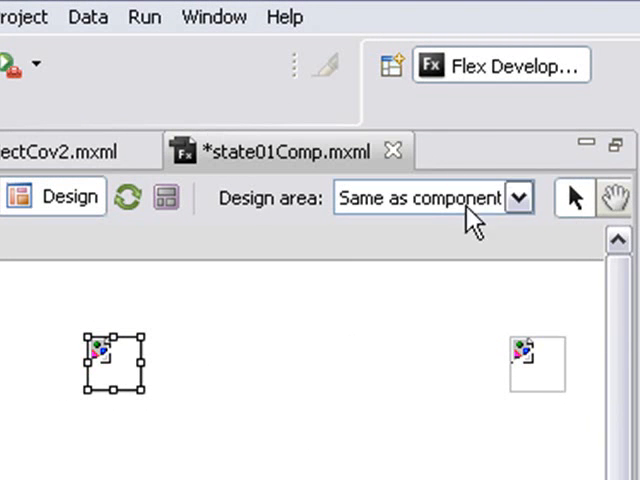
Set each Image's Source to a house photo from src via Flex Properties, with a TextArea below.
click(214, 16)
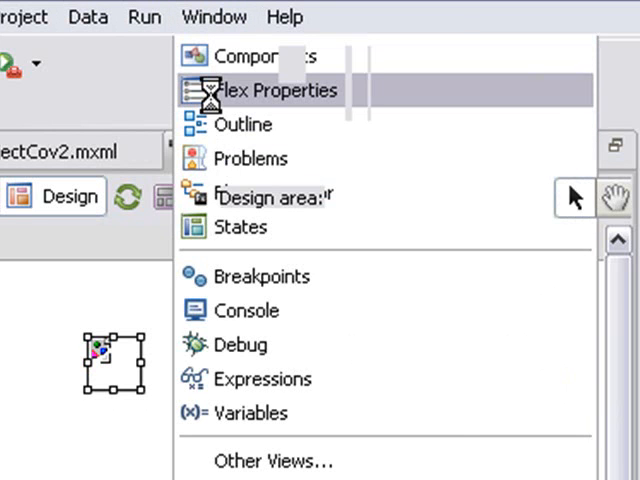
click(274, 90)
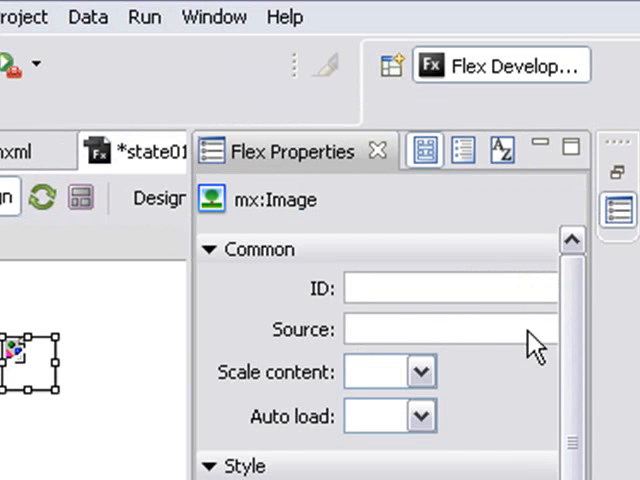
mouse_move(536, 350)
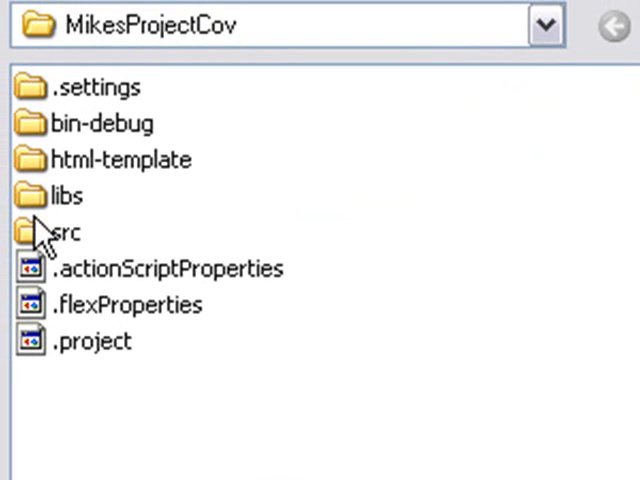
double_click(64, 232)
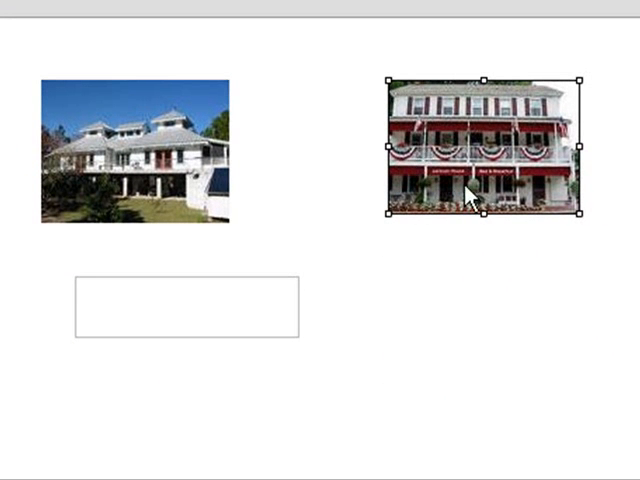
Widen the TextArea under the photos and paste in the lorem ipsum paragraph.
click(184, 310)
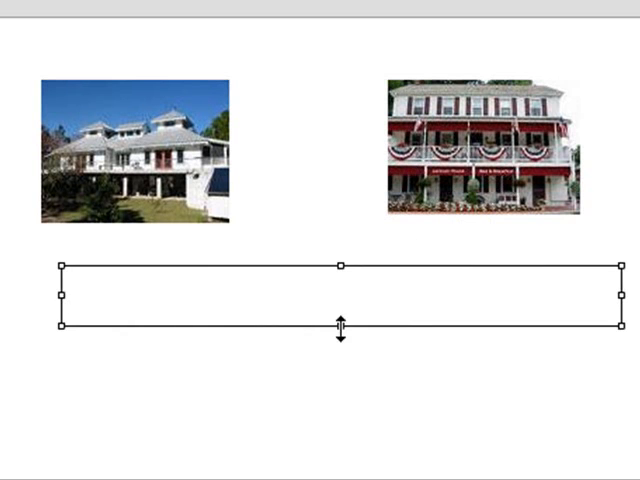
drag(340, 332, 340, 432)
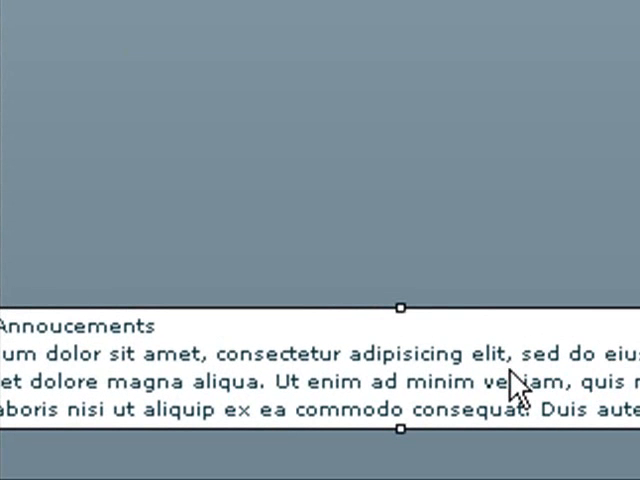
right_click(512, 390)
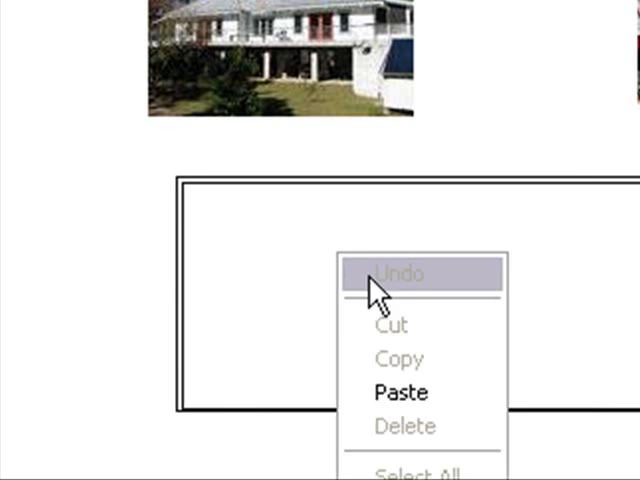
click(400, 392)
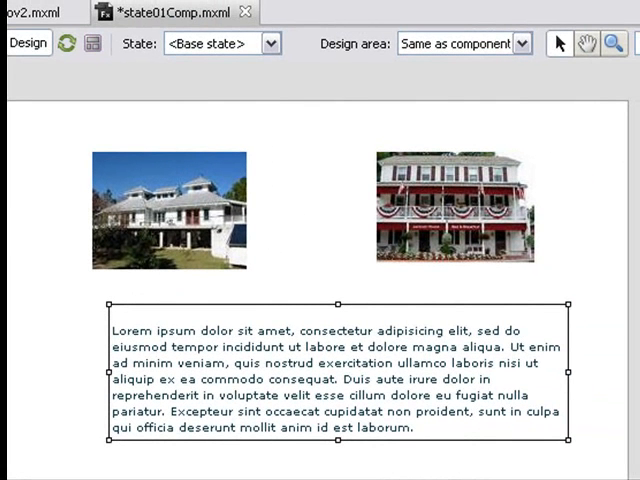
mouse_move(248, 12)
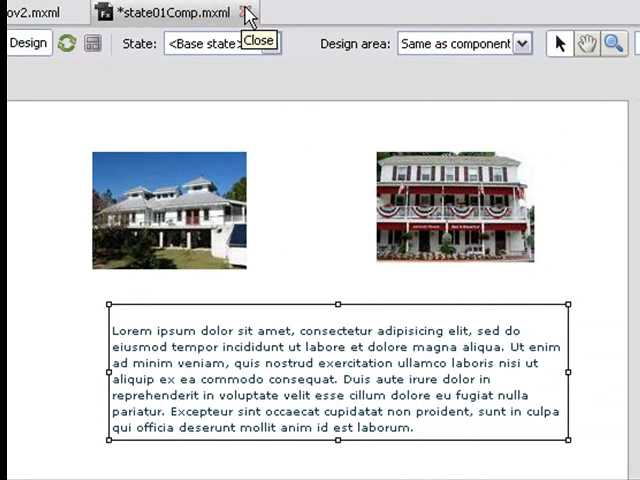
Close state01Comp.mxml, saving changes in the Save Resource dialog.
click(244, 12)
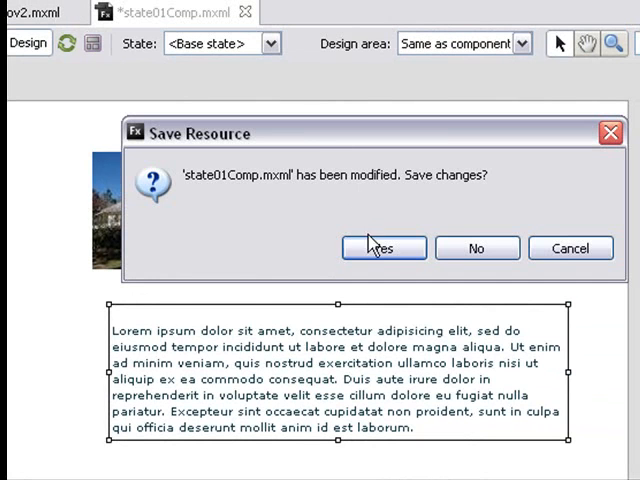
click(384, 246)
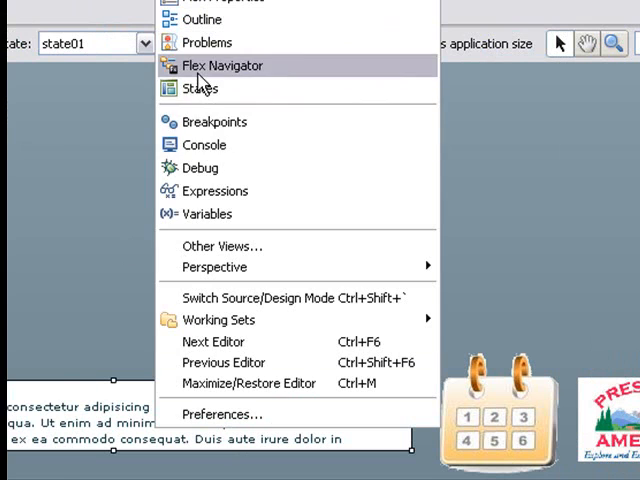
Reopen state01Comp.mxml from Flex Navigator under MikesProjectCov > src.
click(222, 64)
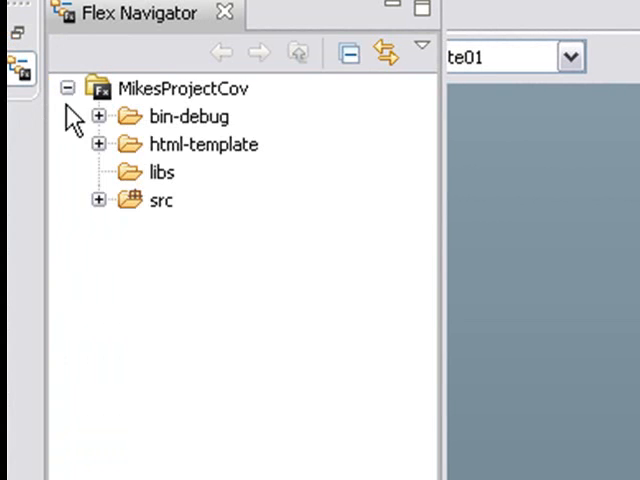
click(98, 200)
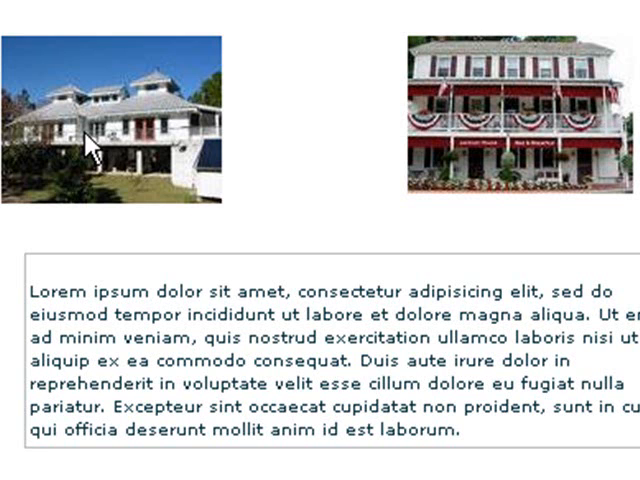
mouse_move(88, 144)
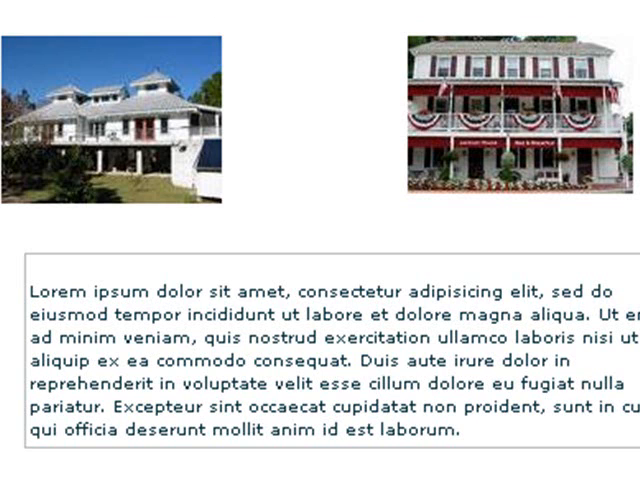